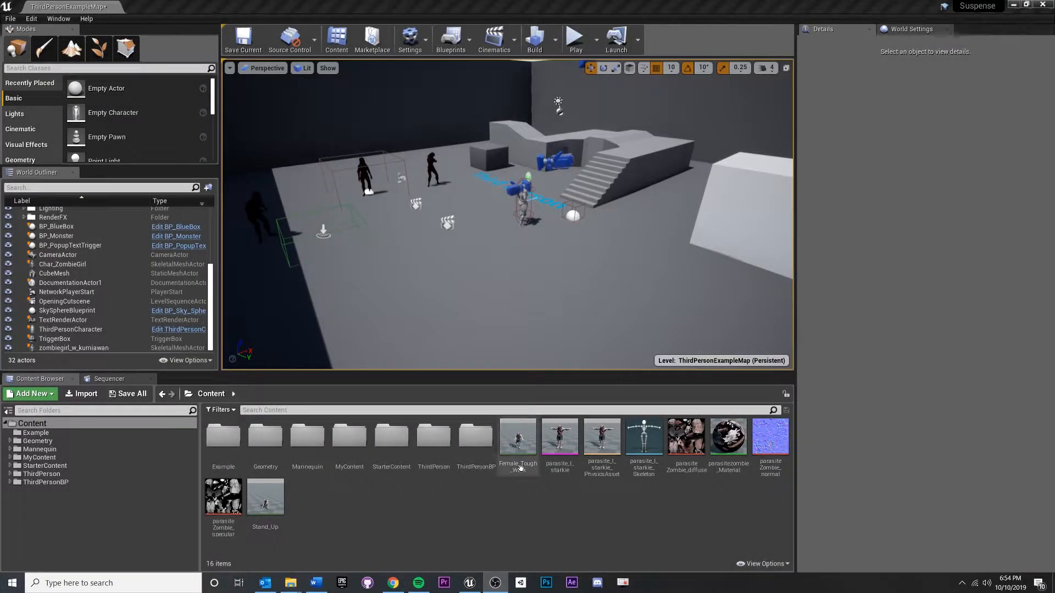
mouse_move(496, 317)
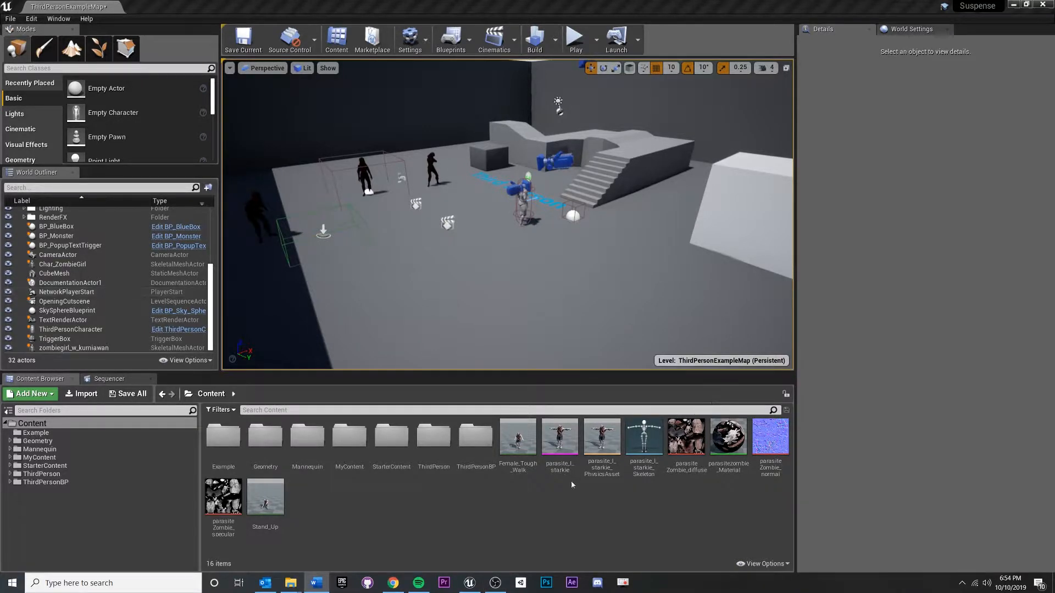
mouse_move(560, 436)
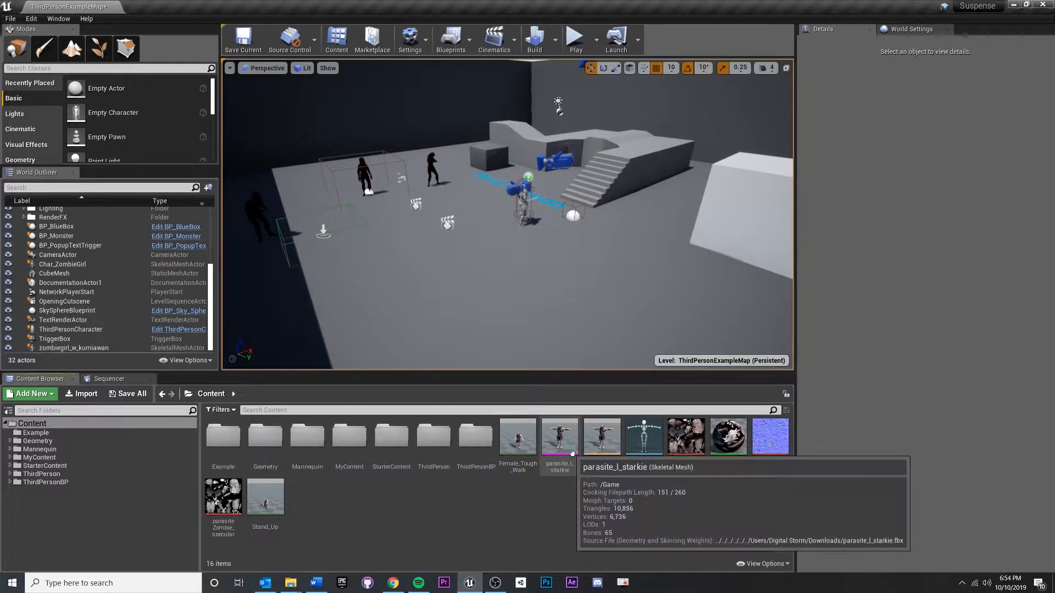
Place parasite_l_starkie in the level and set its Animation Mode to Use Animation Asset.
left_click(559, 436)
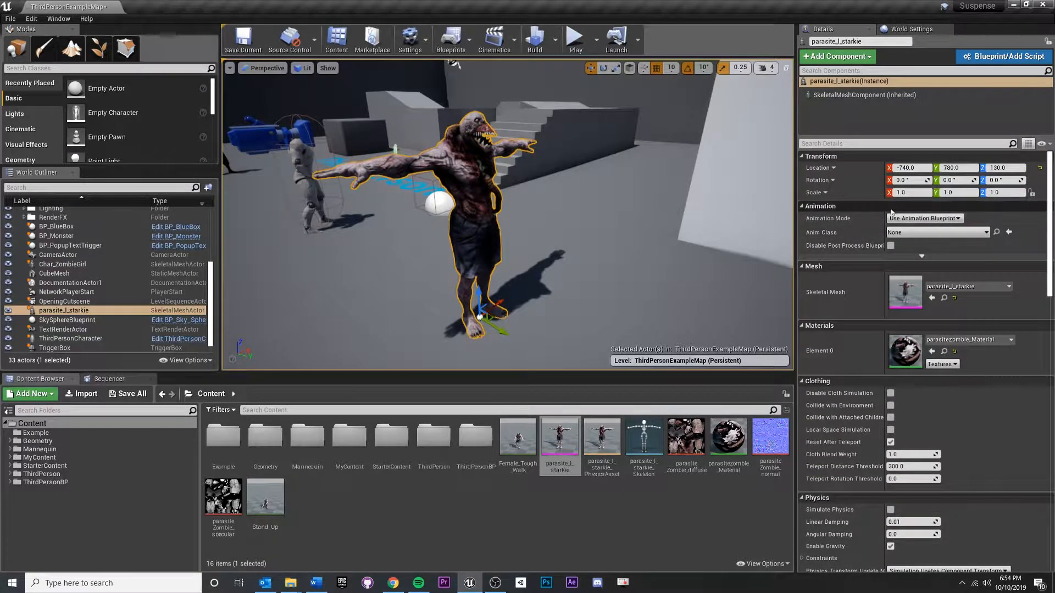
left_click(925, 217)
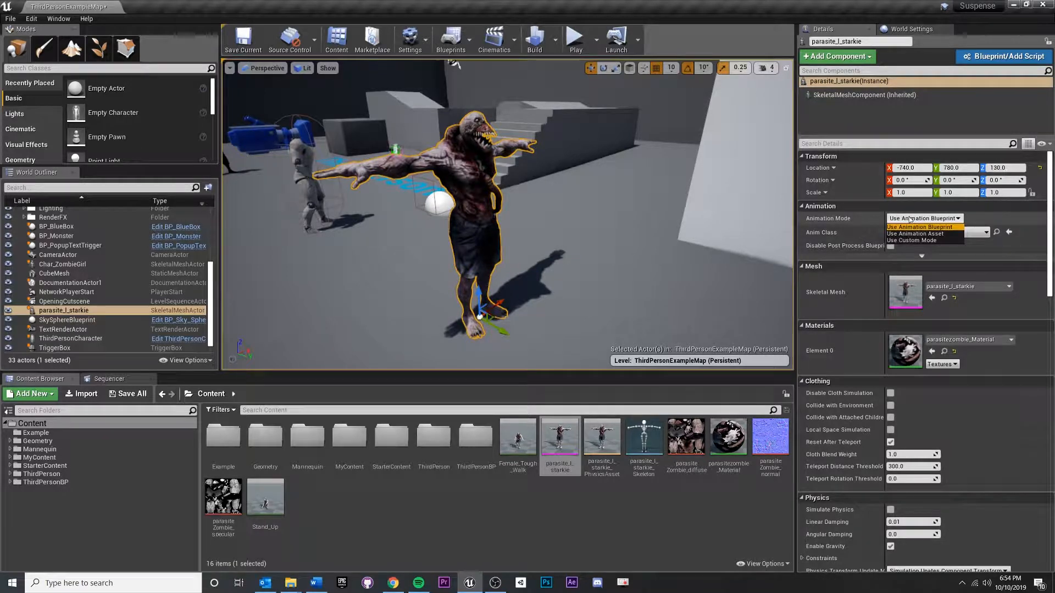
left_click(920, 226)
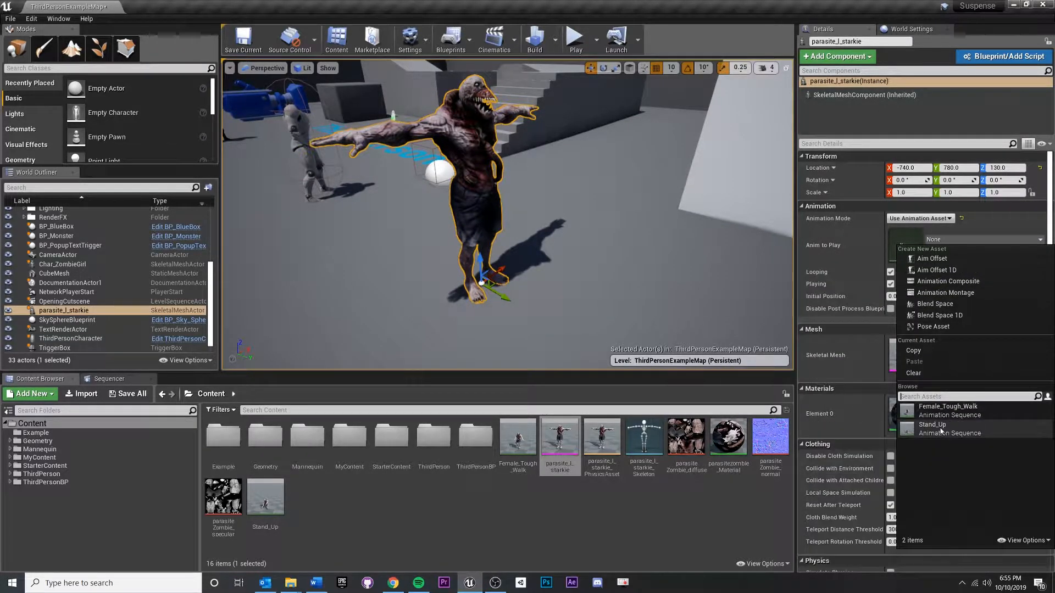
Assign Stand_Up as the zombie's Anim to Play.
left_click(933, 424)
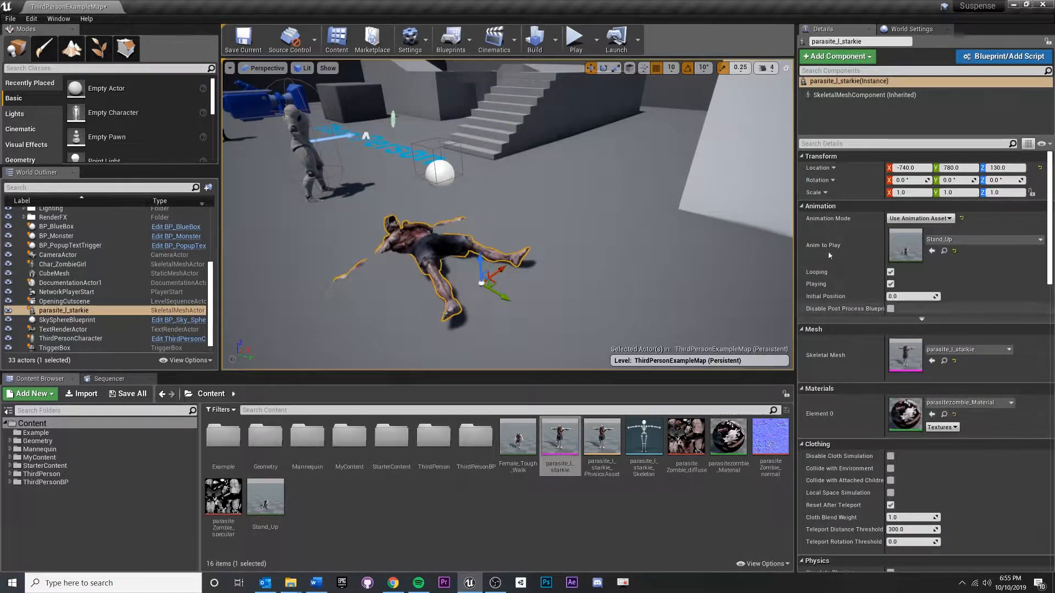
mouse_move(891, 272)
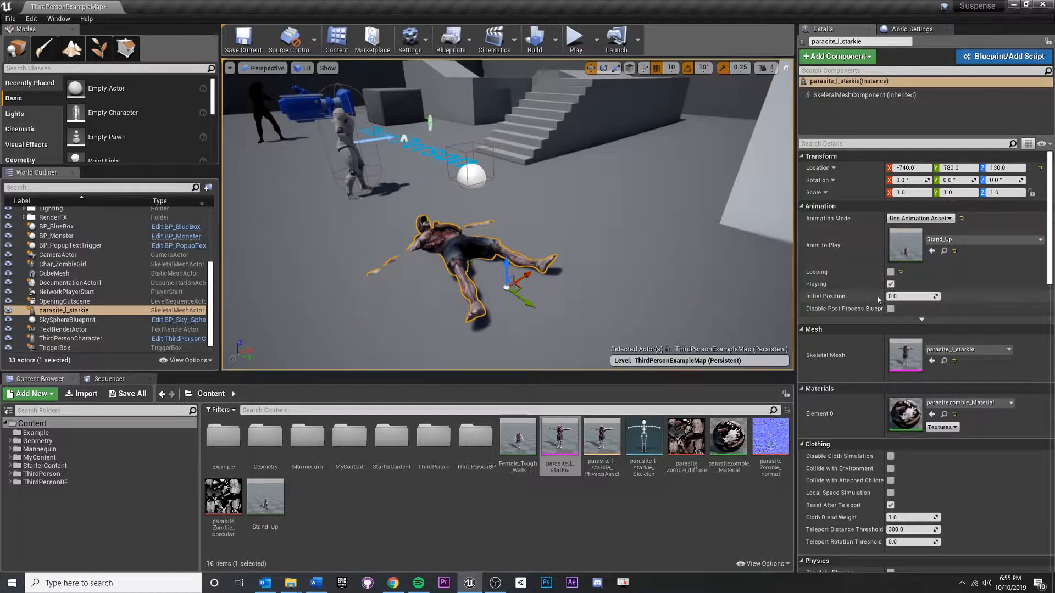
mouse_move(575, 38)
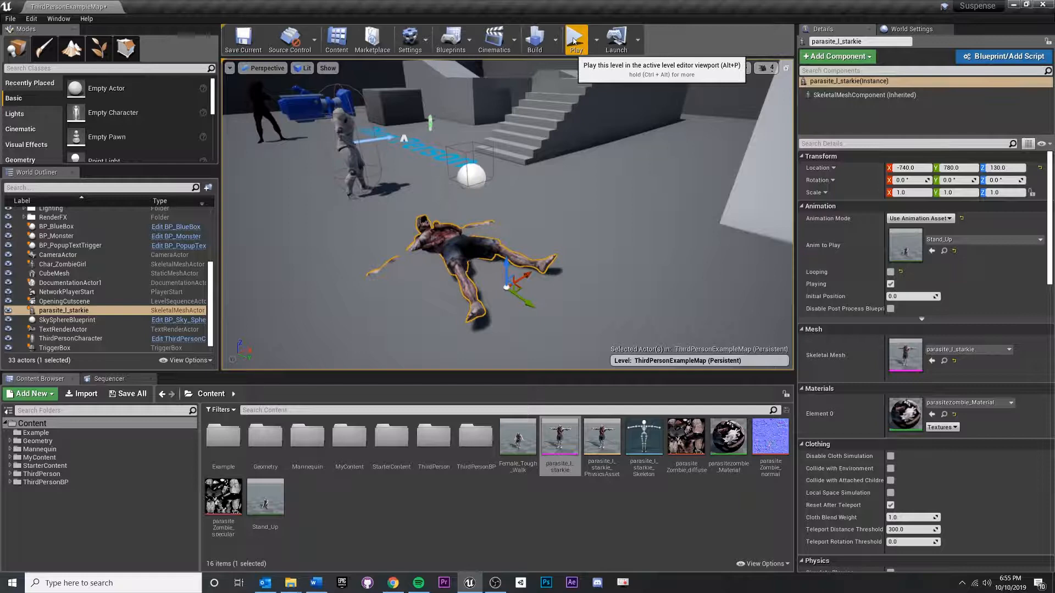
Play the level to watch the zombie stand up, then switch to Chrome.
left_click(575, 40)
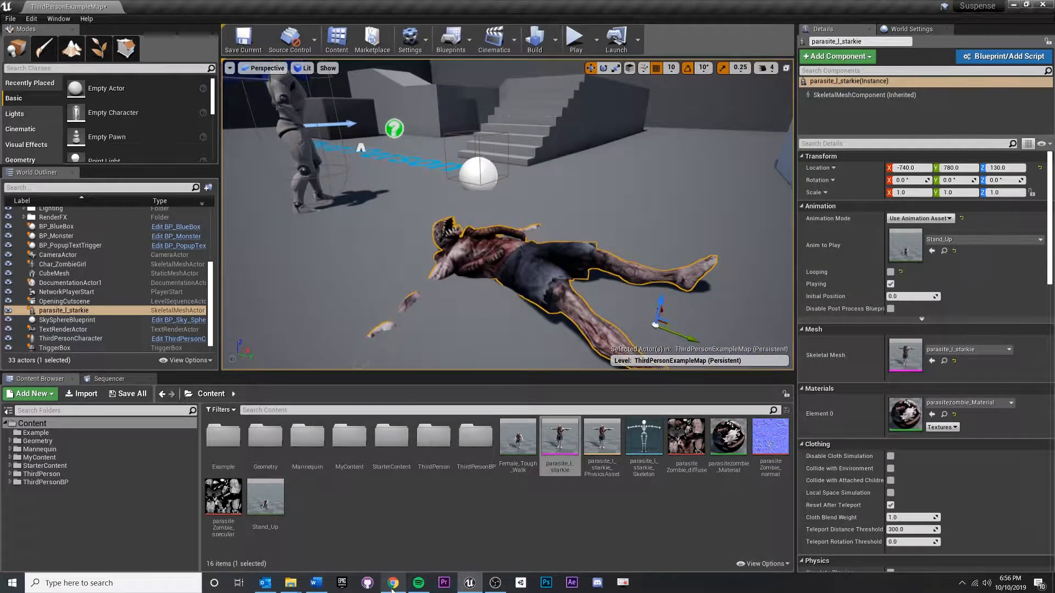
left_click(393, 583)
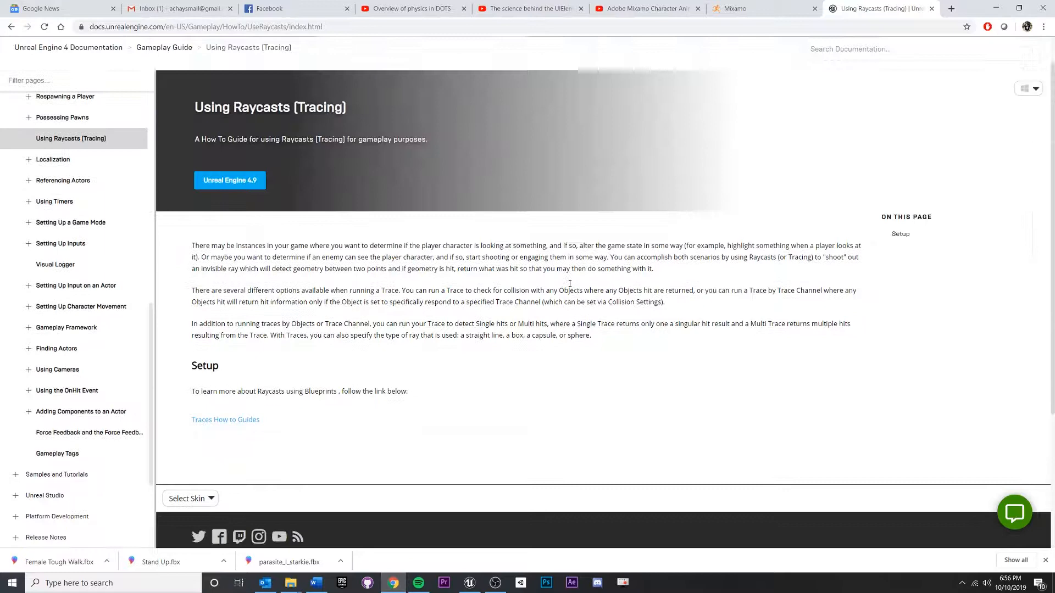
Browse Mixamo's Animations list with Female Tough Walk previewing on the character.
left_click(764, 8)
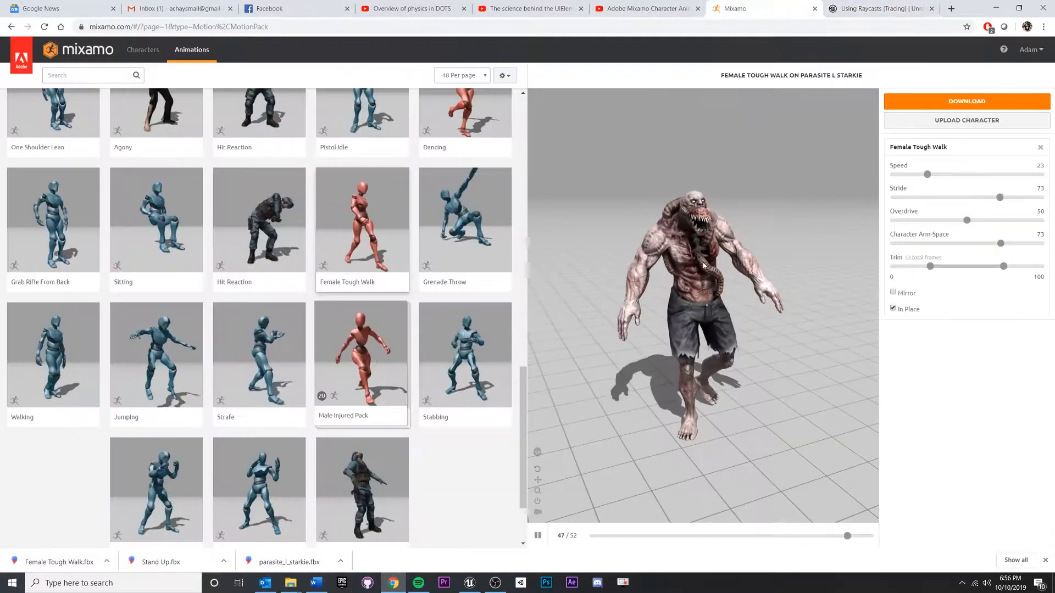
scroll("up", 3)
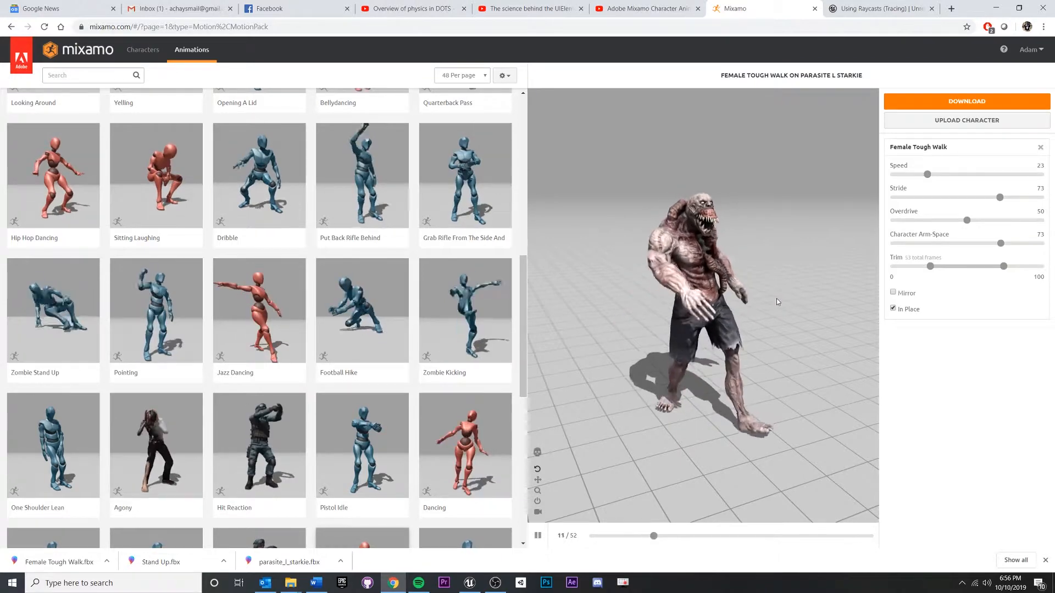
scroll("up", 3)
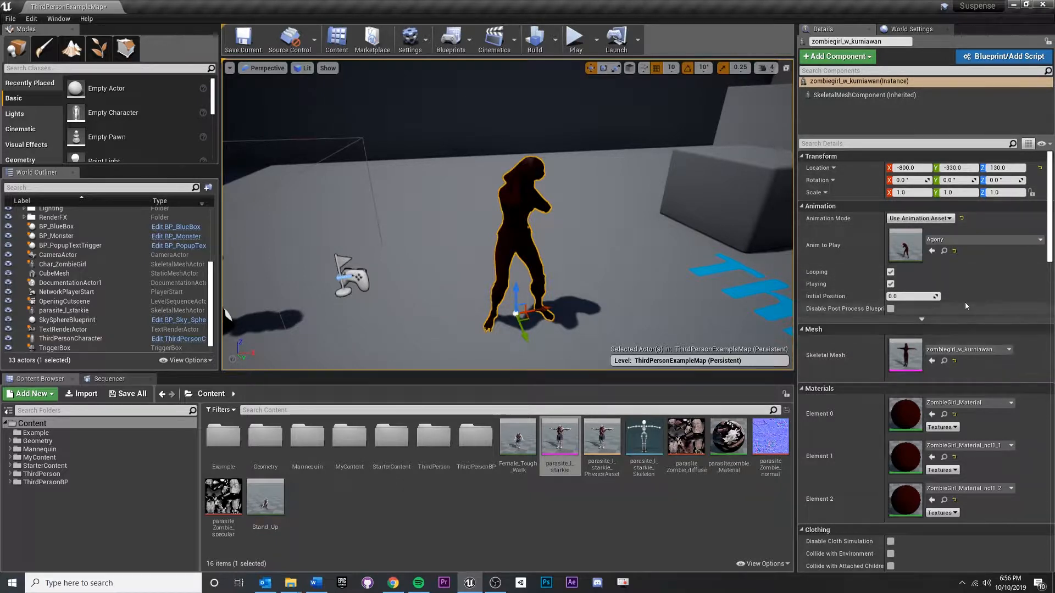
mouse_move(983, 239)
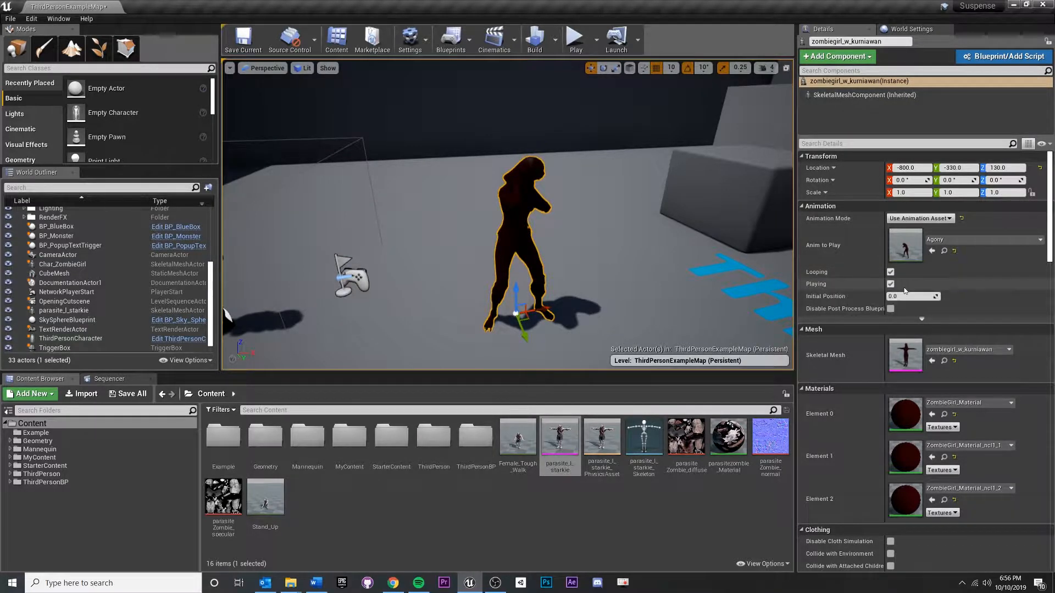
Play the level to watch zombiegirl_w_kurniawan loop the Agony animation.
left_click(573, 41)
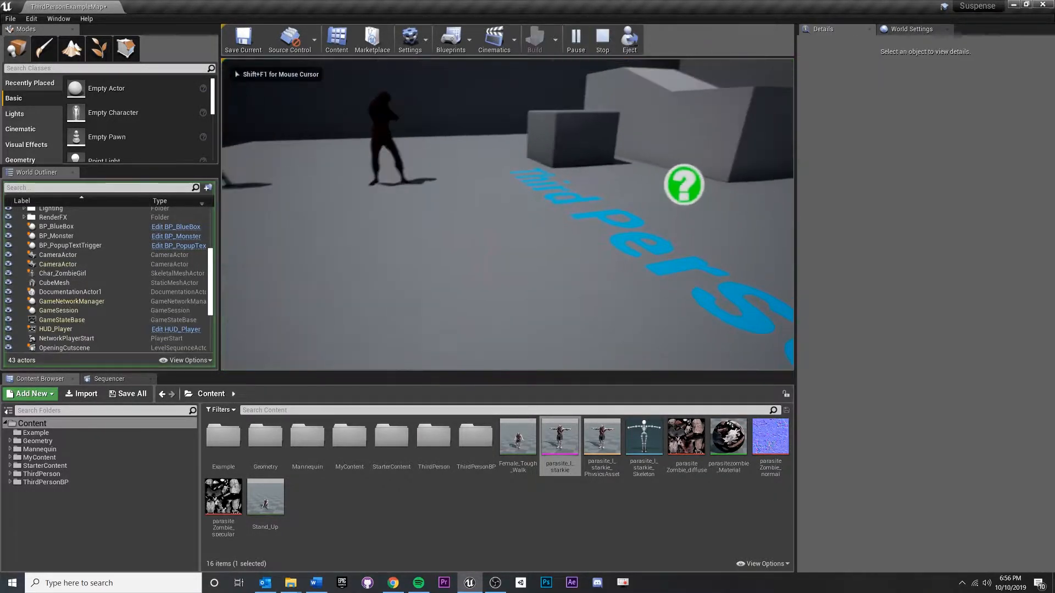